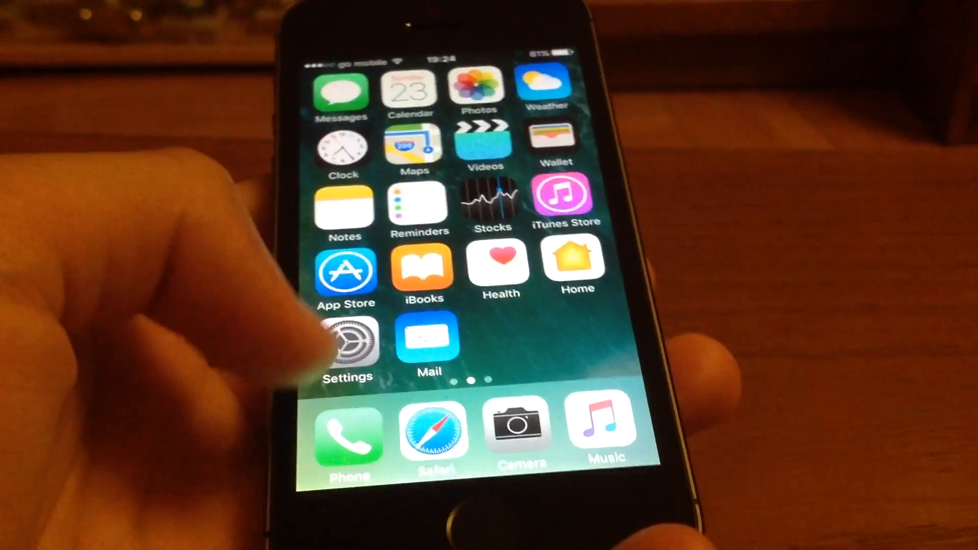
Navigate Settings > General > Storage & iCloud Usage to see 2.84 GB of 5 GB iCloud free.
{"action": "left_click", "coordinate": [346, 338]}
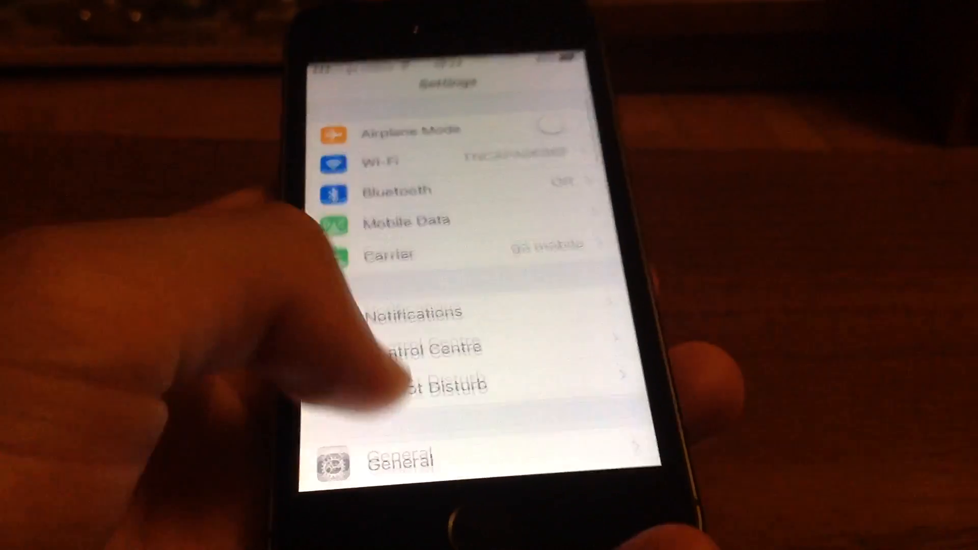
{"action": "left_click", "coordinate": [403, 458]}
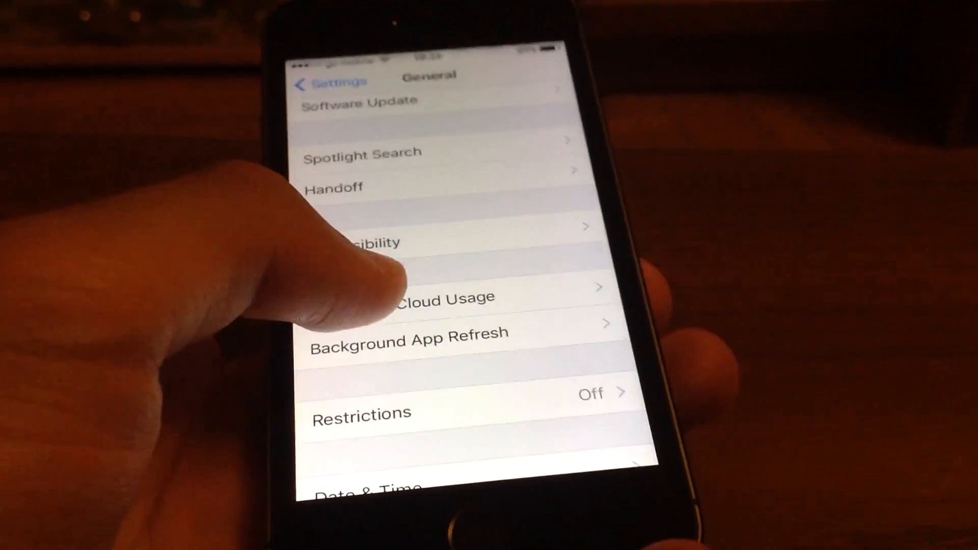
{"action": "left_click", "coordinate": [437, 298]}
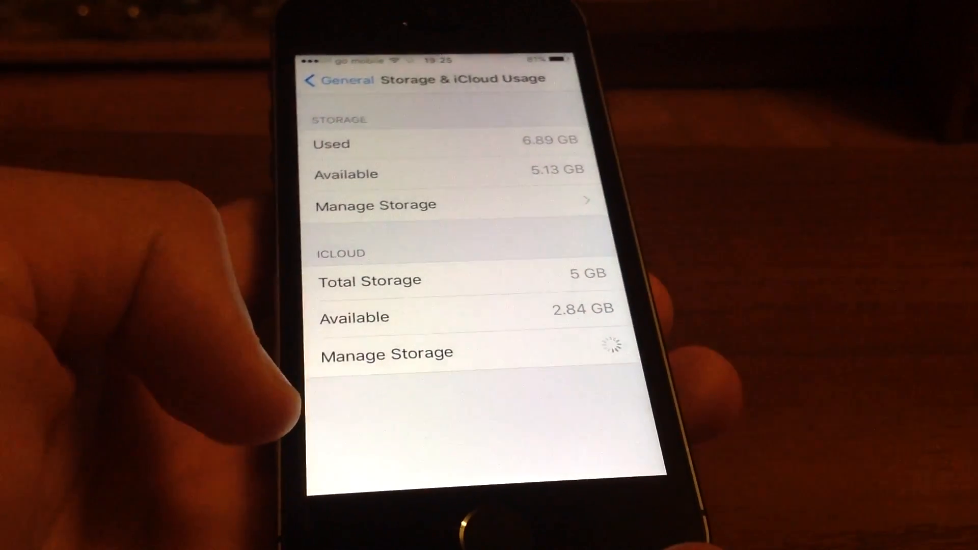
View Manage Storage: Photo Library 1.8 GB, two device backups, iMovie 16.6 MB.
{"action": "left_click", "coordinate": [386, 352]}
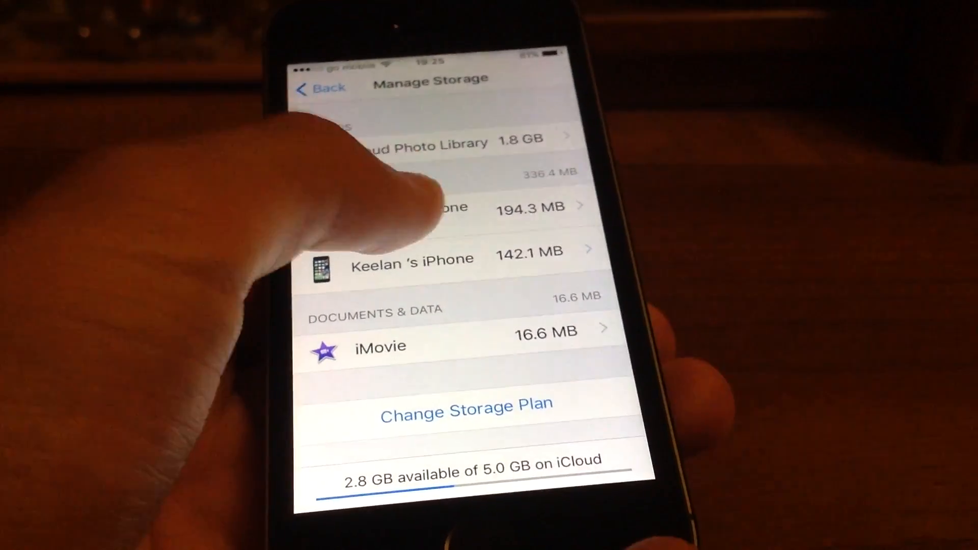
Review this iPhone's backup and its Choose Data to Back Up list, all apps on.
{"action": "left_click", "coordinate": [412, 257]}
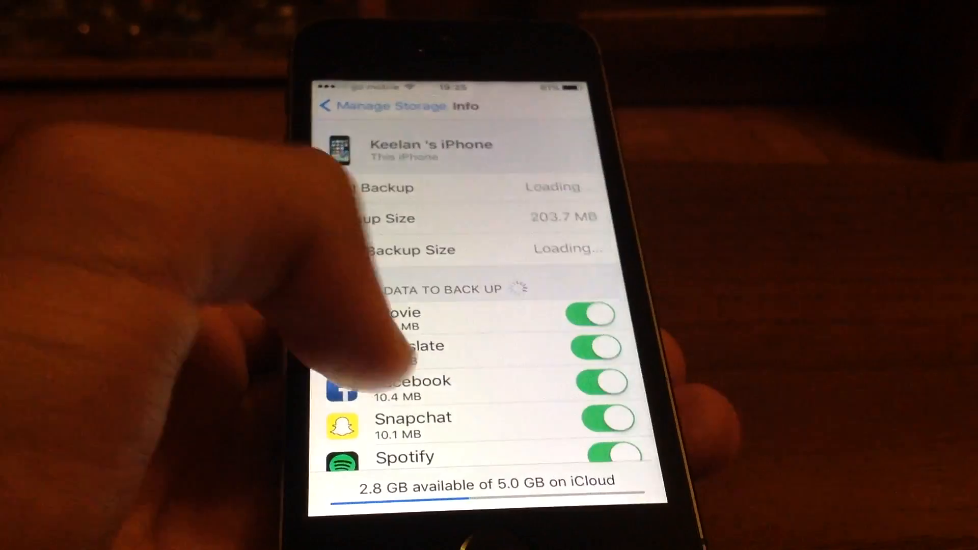
{"action": "scroll", "scroll_direction": "down", "scroll_amount": 3}
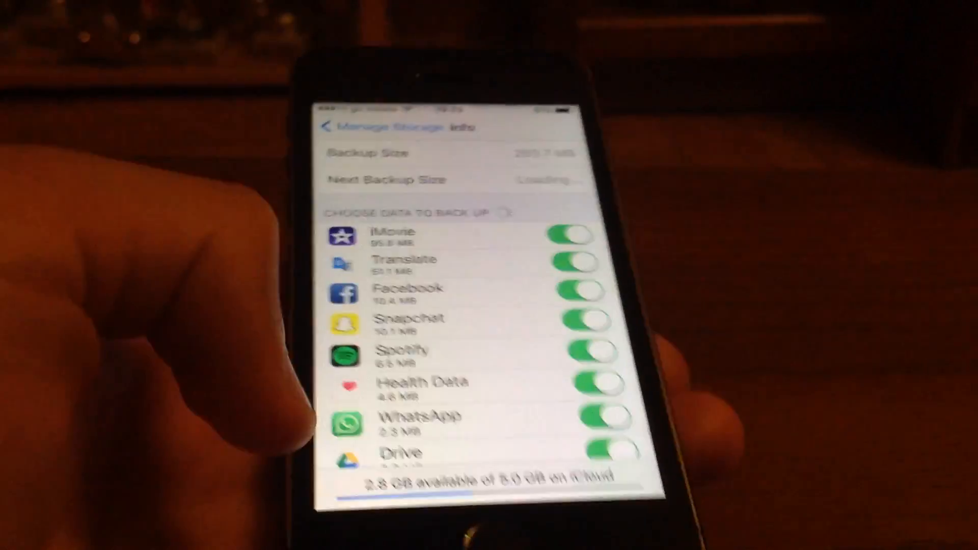
{"action": "scroll", "scroll_direction": "down", "scroll_amount": 3}
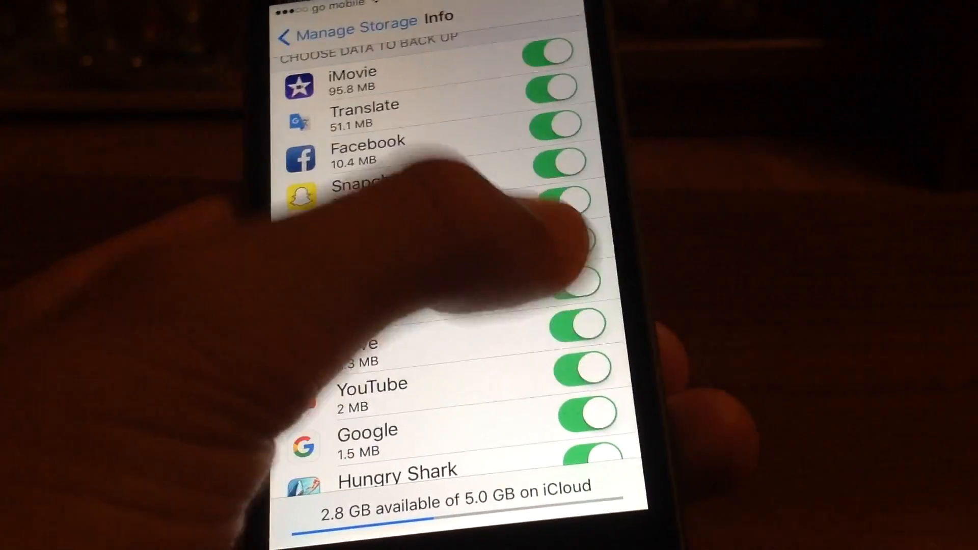
Turn off and delete WhatsApp's backup data, leaving the other apps through Instagram on.
{"action": "left_click", "coordinate": [577, 301]}
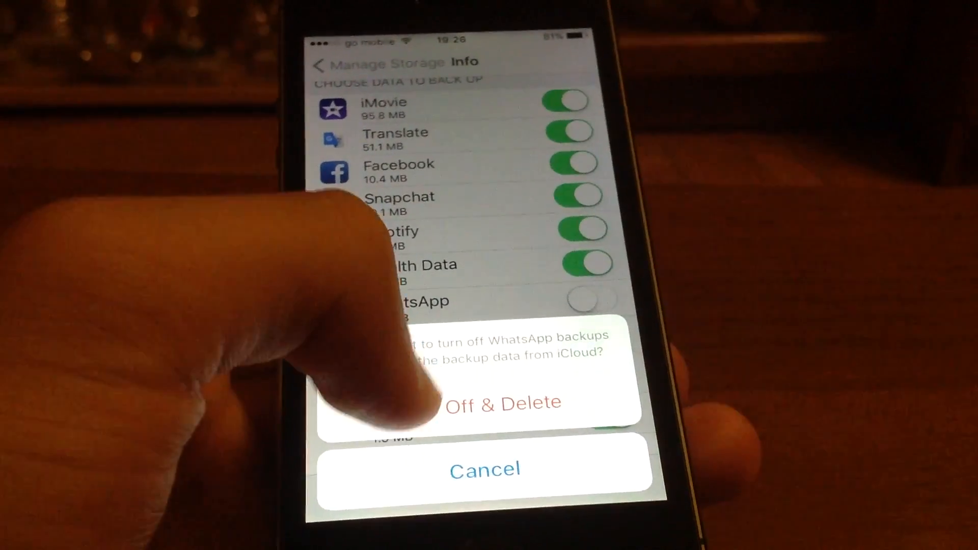
{"action": "left_click", "coordinate": [486, 402]}
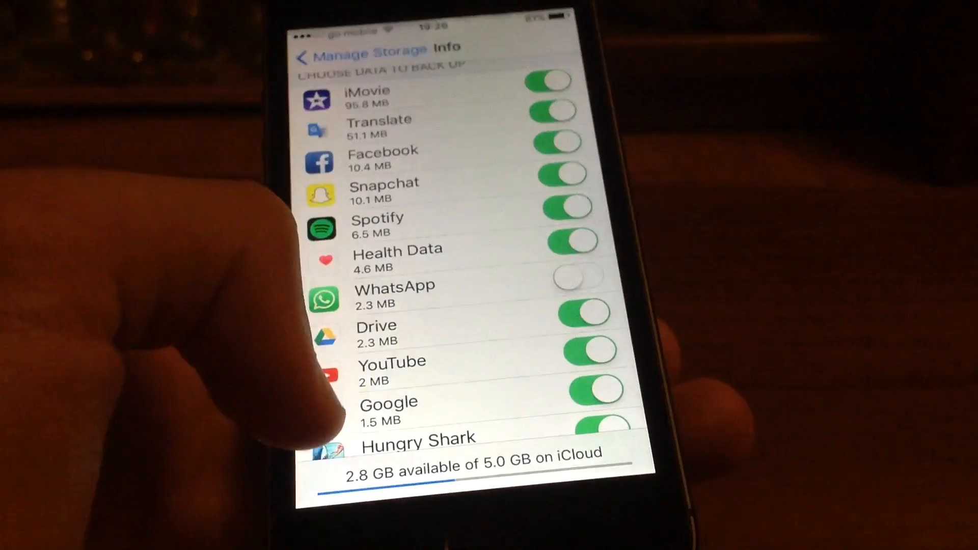
{"action": "scroll", "scroll_direction": "down", "scroll_amount": 3}
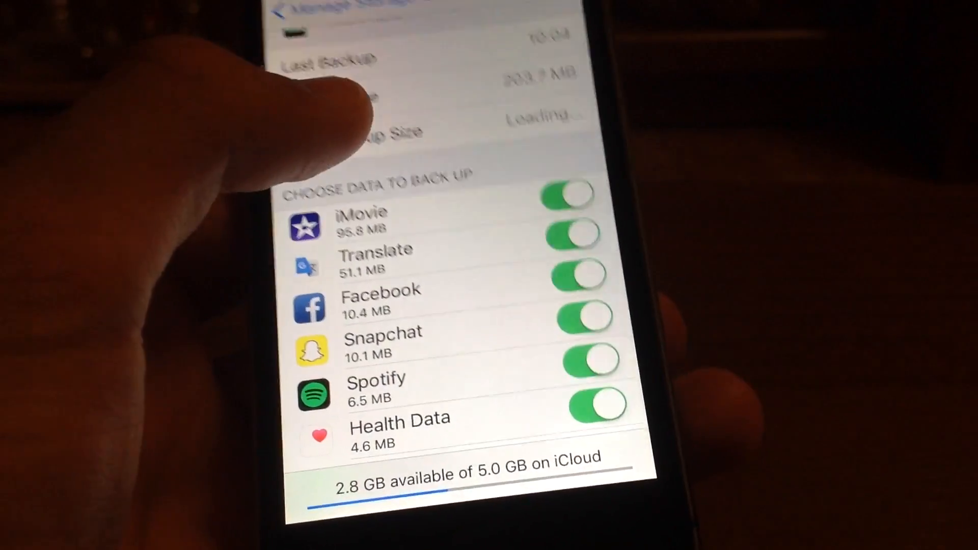
{"action": "scroll", "scroll_direction": "down", "scroll_amount": 3}
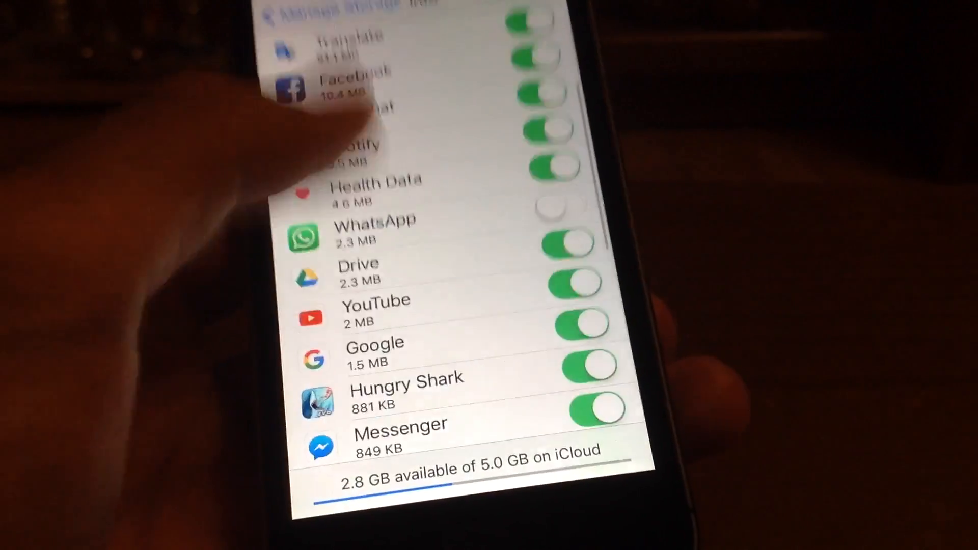
{"action": "scroll", "scroll_direction": "down", "scroll_amount": 3}
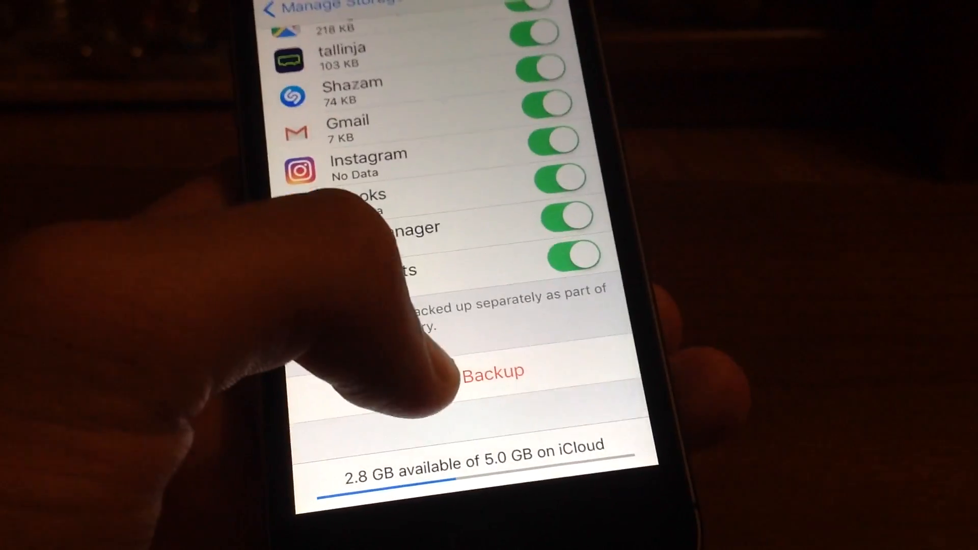
Delete this iPhone's backup (now 0 KB), leaving 3.0 GB of 5.0 GB iCloud available.
{"action": "left_click", "coordinate": [493, 369]}
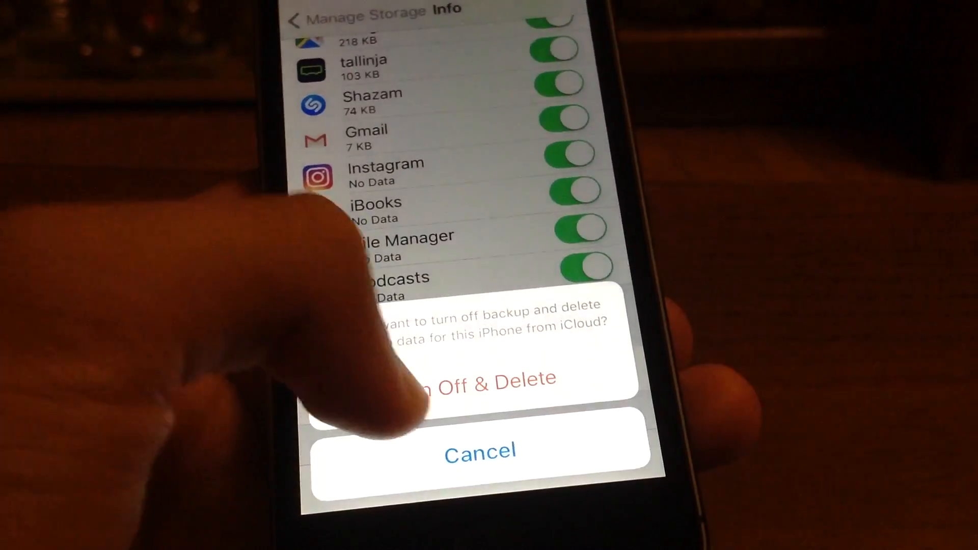
{"action": "left_click", "coordinate": [480, 450]}
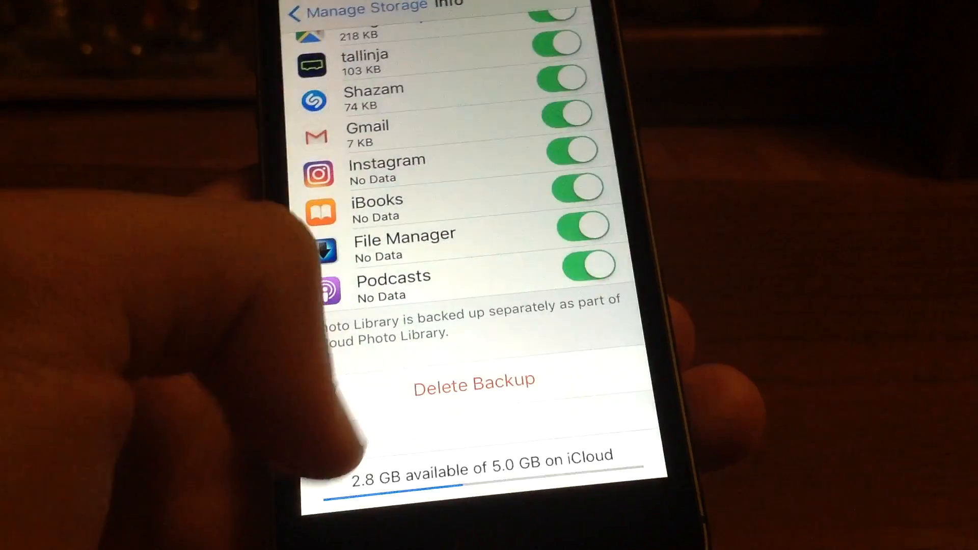
{"action": "left_click", "coordinate": [473, 380]}
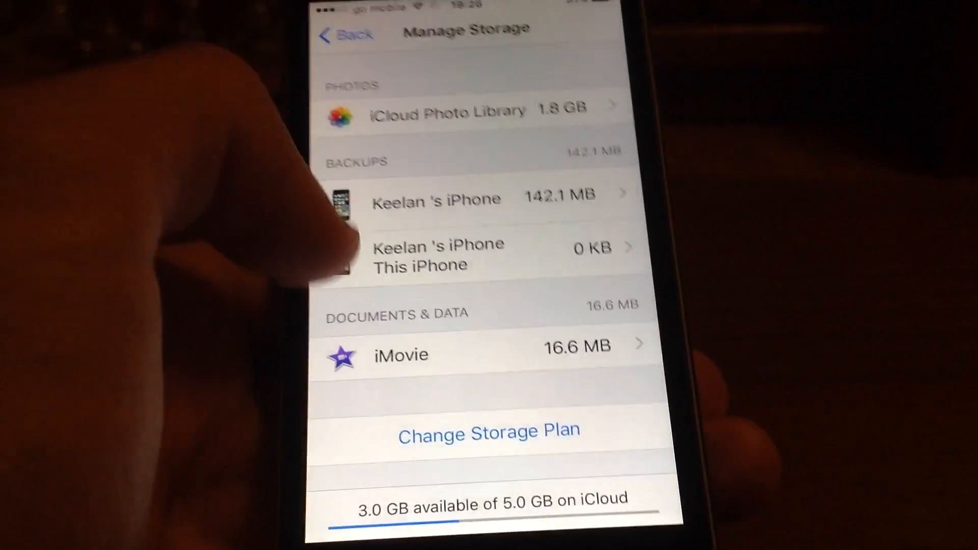
{"action": "left_click", "coordinate": [487, 110]}
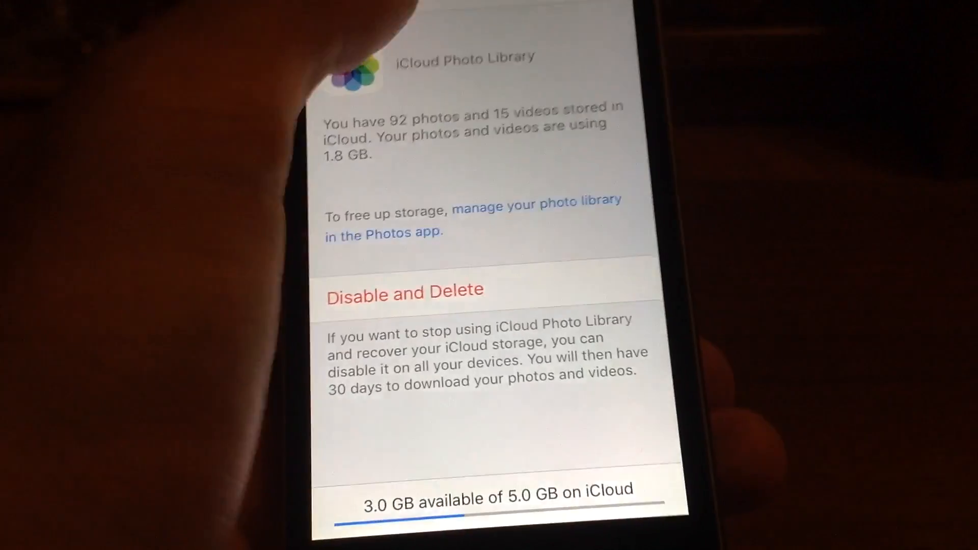
{"action": "left_click", "coordinate": [330, 39]}
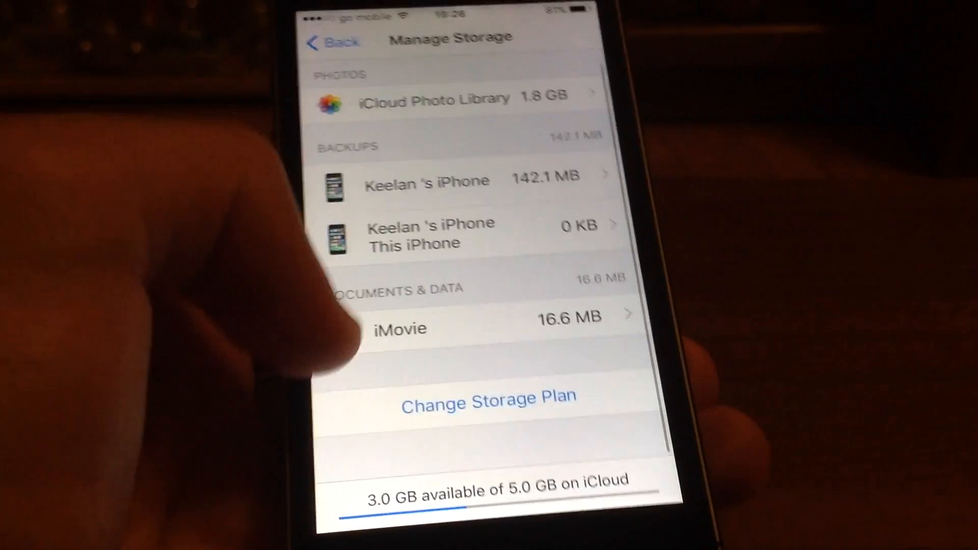